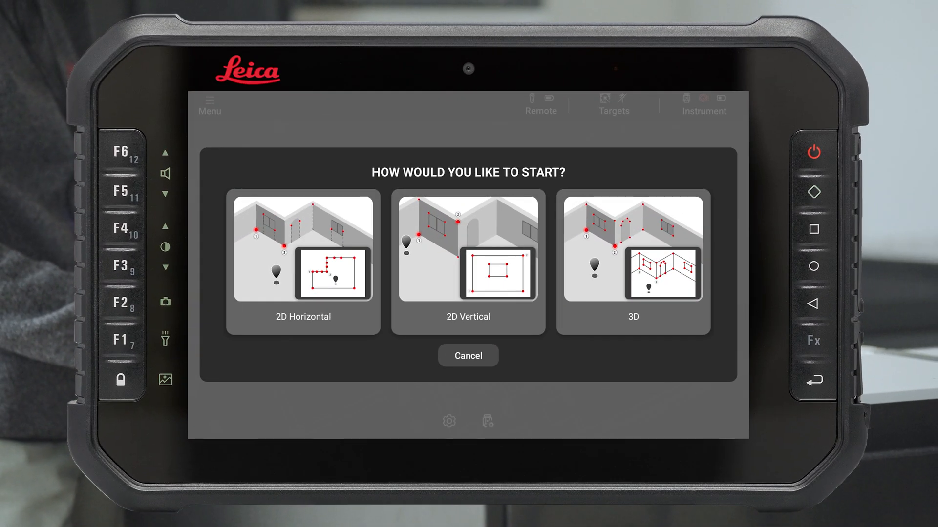
Choose 2D Horizontal on the start screen to create Job 1 and begin GPS search
left_click(302, 319)
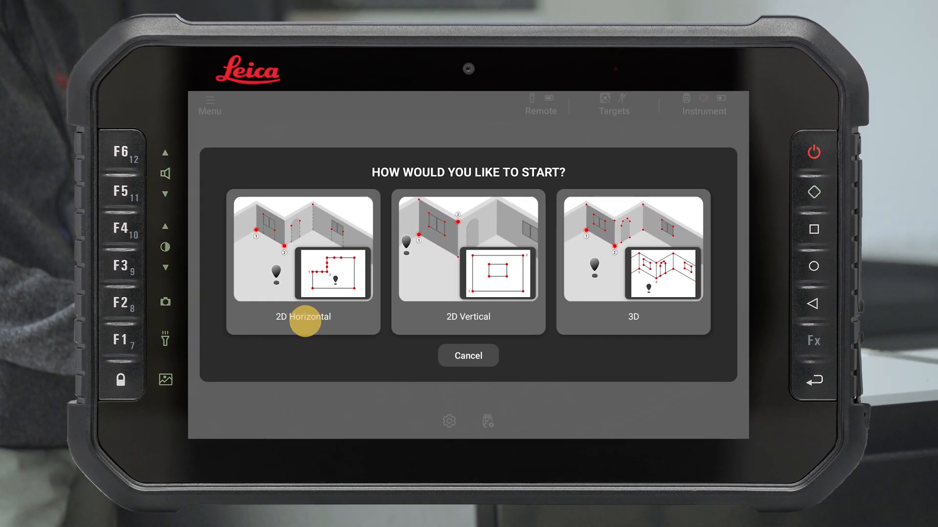
left_click(302, 261)
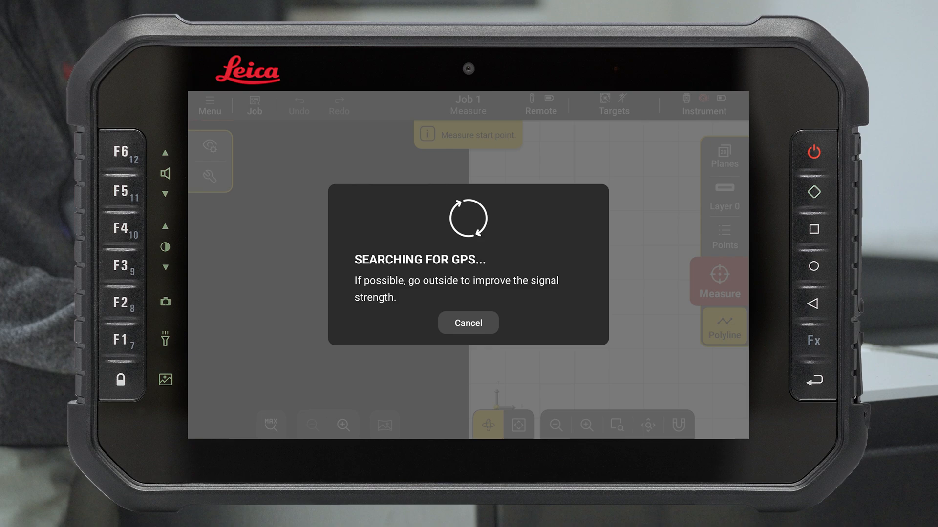